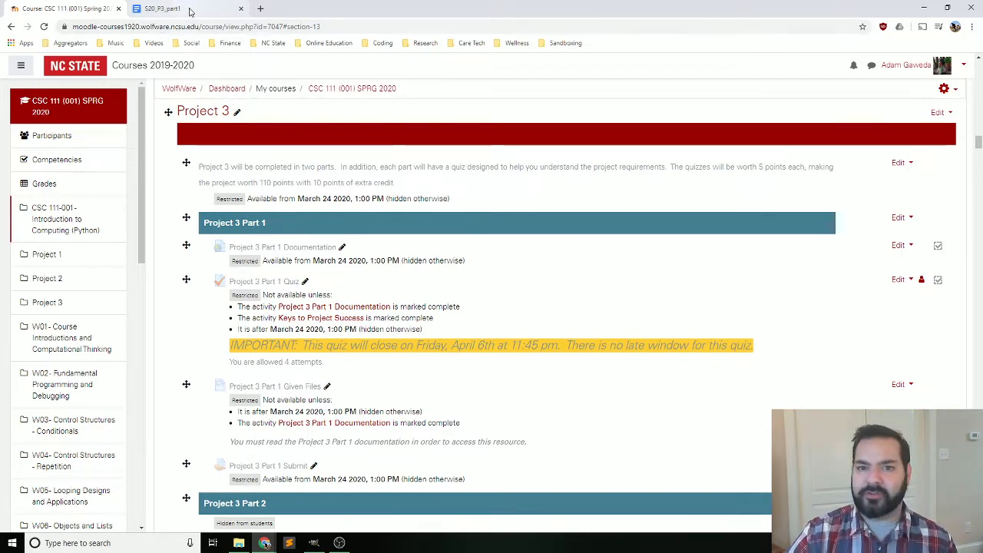
Switch to the S20_P3_part1 tab showing the Project 3 Part 1 COVID-19 Analysis document
left_click(184, 8)
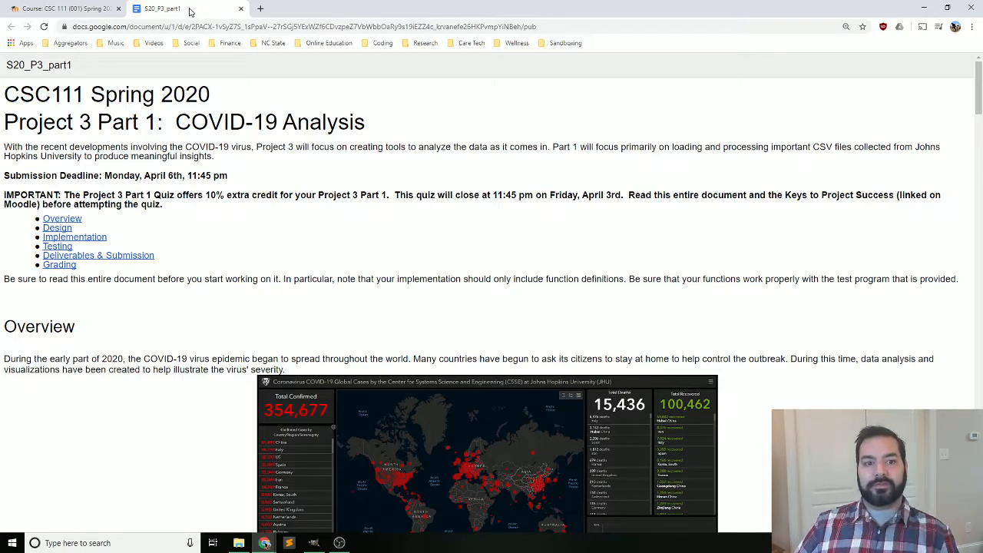
mouse_move(421, 252)
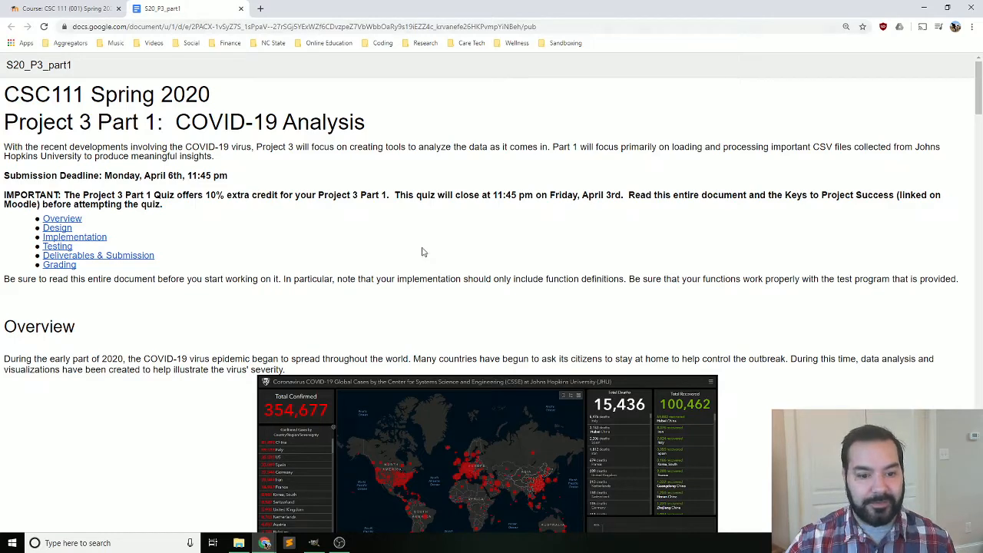
Scroll down to the Dataset section and its github.com/CSSEGISandData/COVID-19 link
scroll("down", 3)
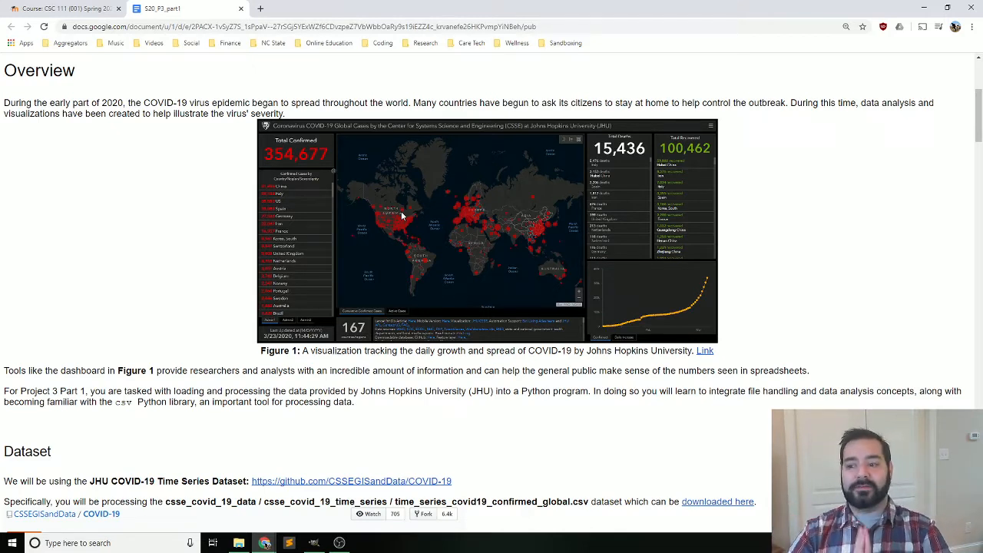
scroll("down", 3)
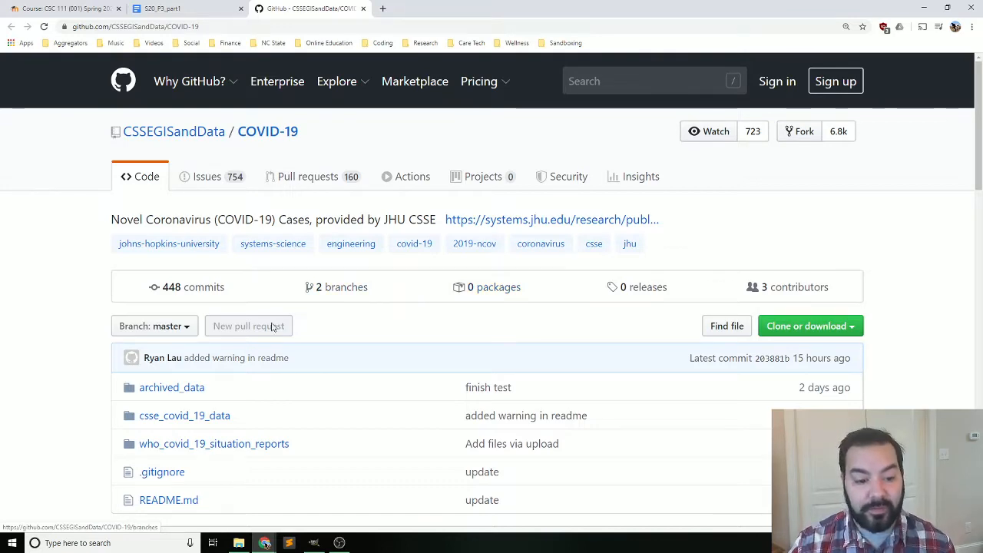
Open csse_covid_19_data, then csse_covid_19_time_series, then time_series_covid19_confirmed_global.csv
left_click(184, 416)
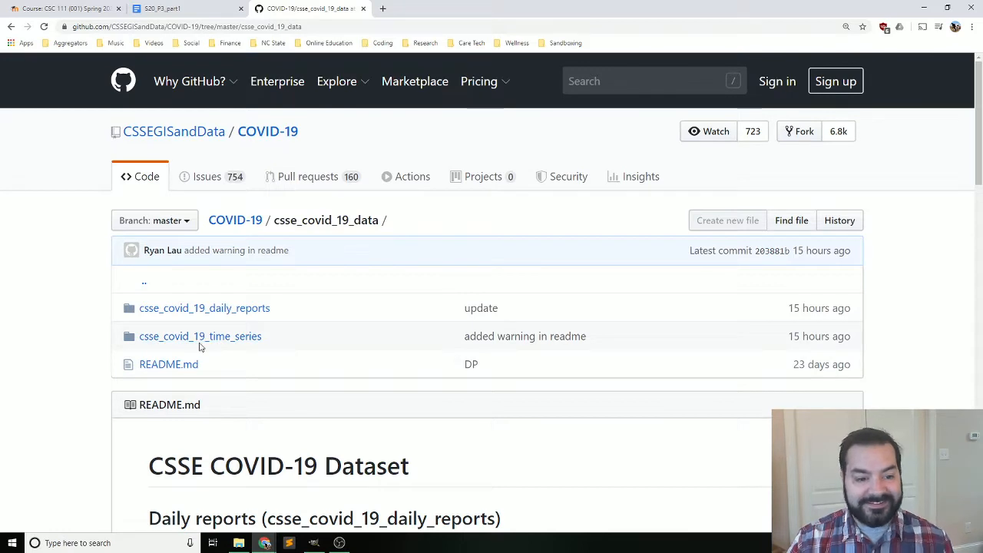
mouse_move(201, 335)
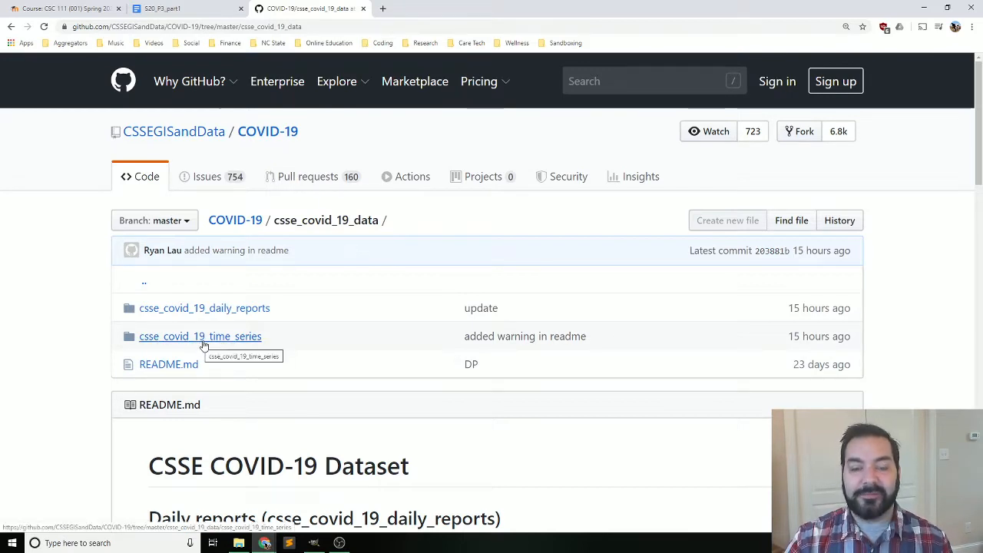
left_click(200, 336)
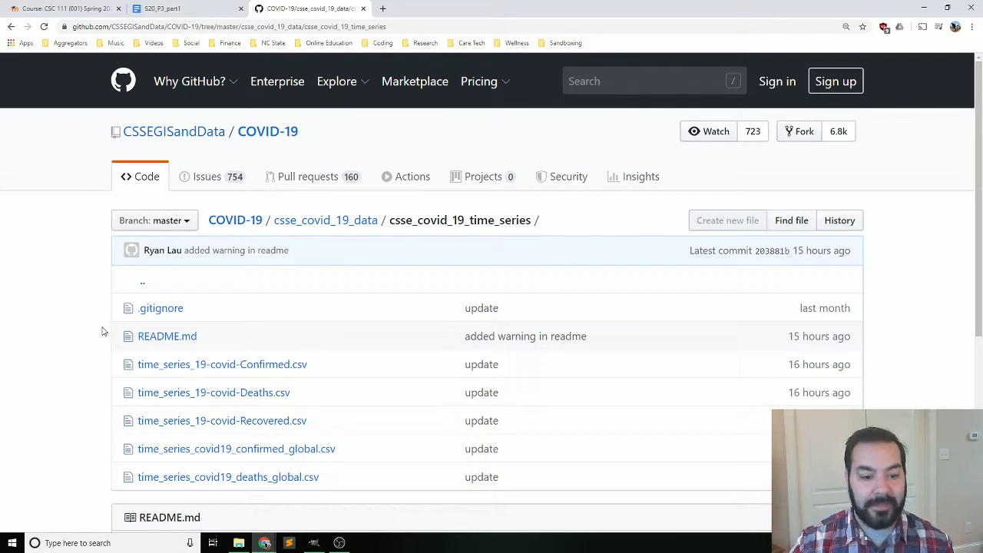
mouse_move(285, 448)
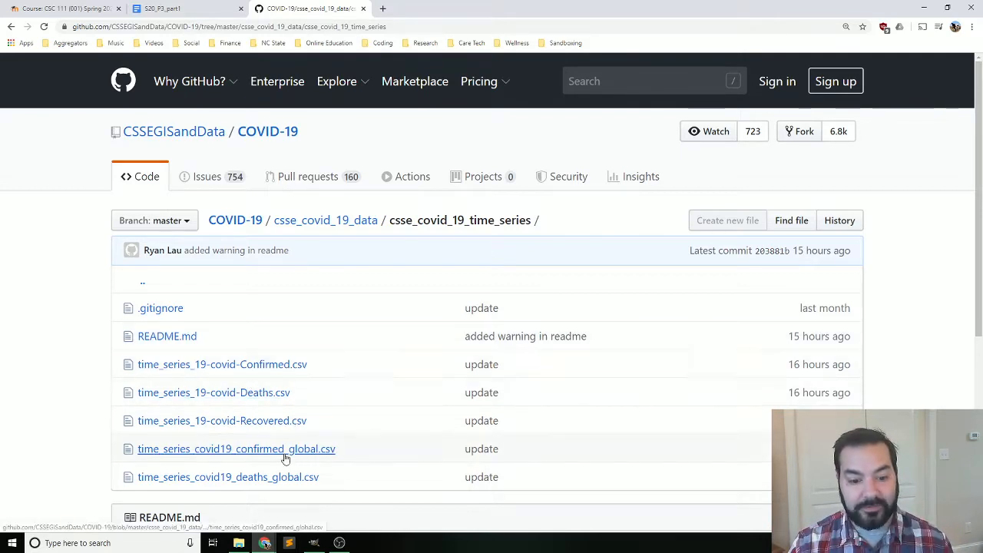
mouse_move(248, 457)
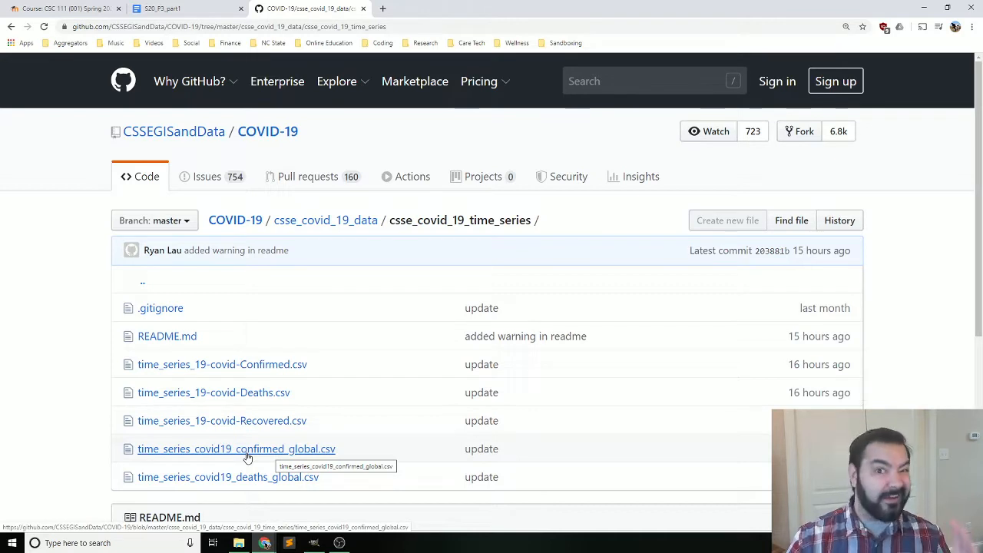
left_click(236, 449)
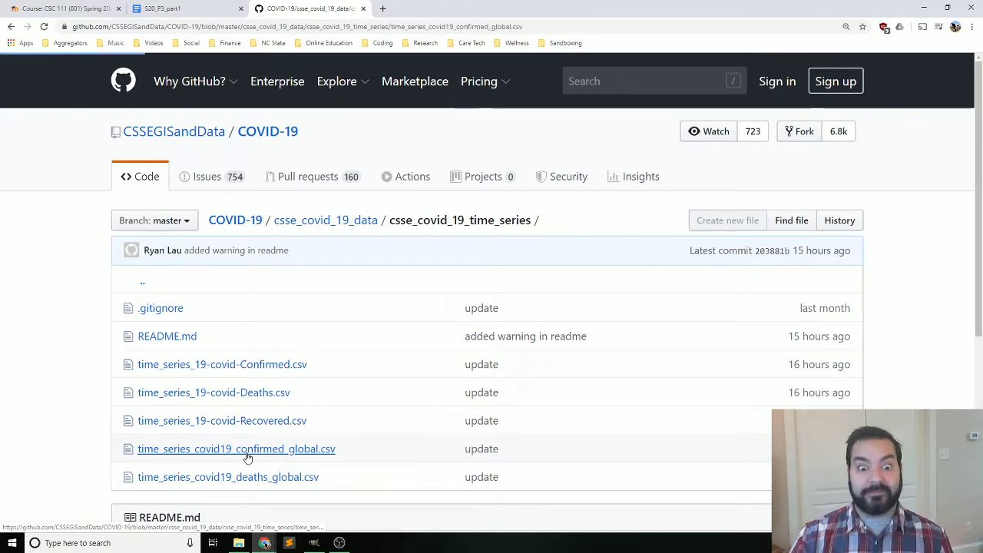
left_click(236, 448)
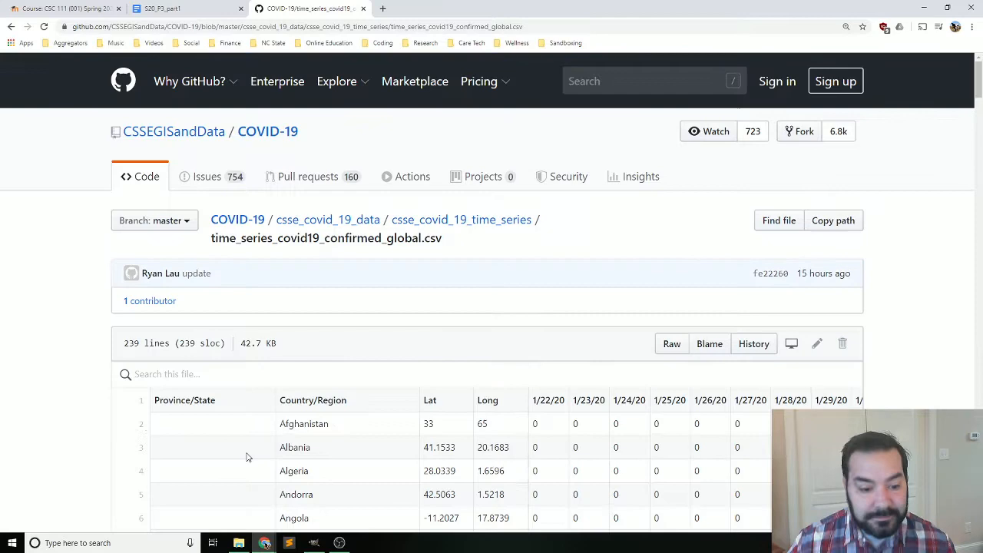
View the confirmed global CSV as plain raw text
scroll("down", 3)
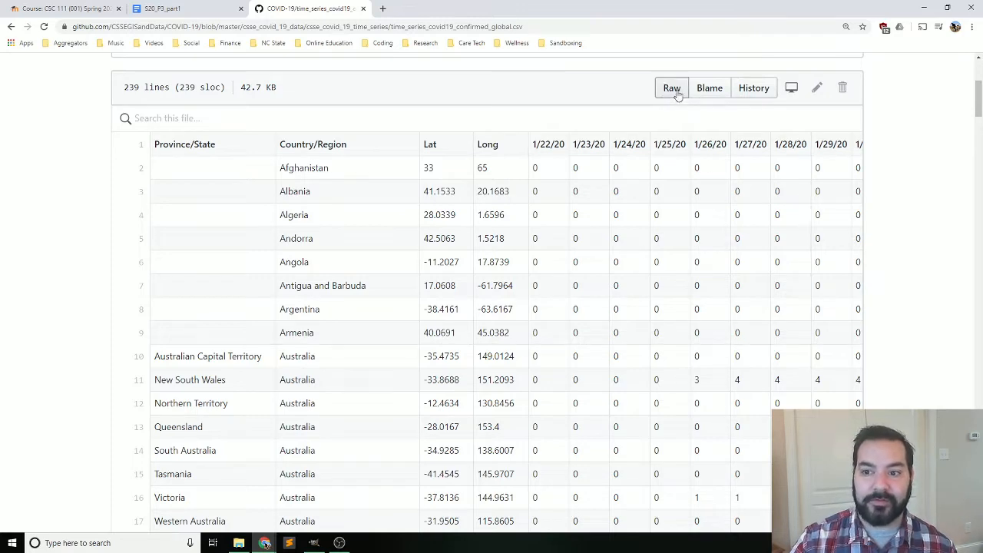
mouse_move(667, 102)
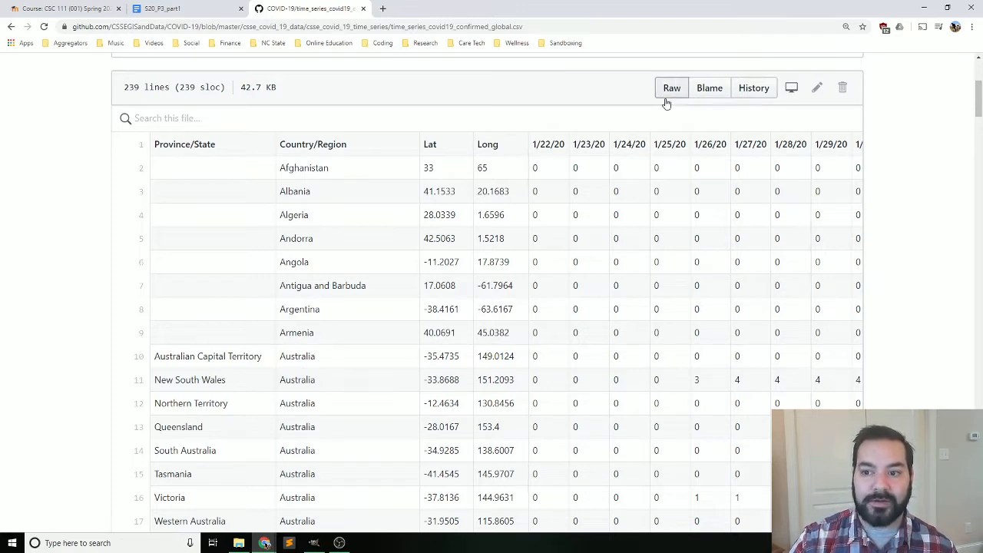
left_click(671, 88)
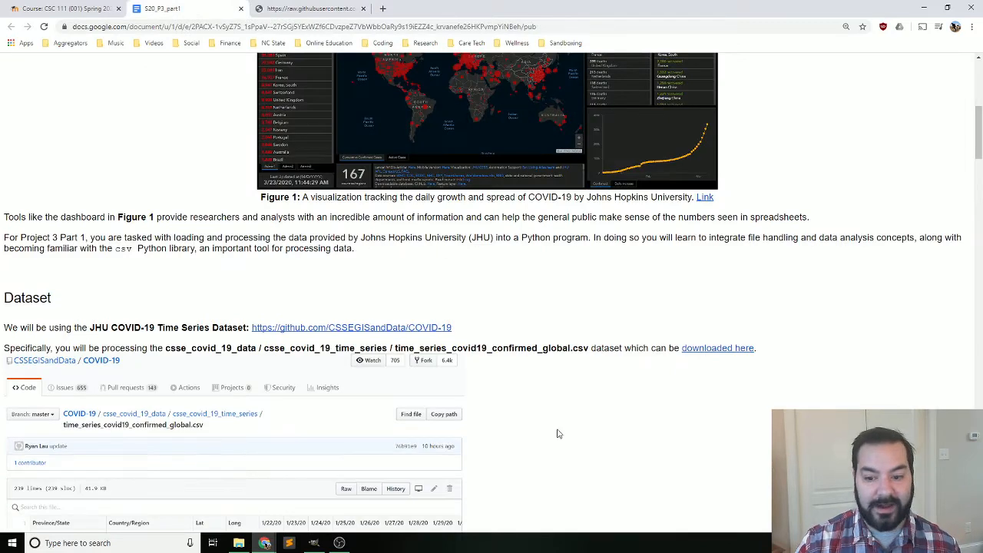
Scroll past Figure 2 to the Data Processing and Dictionary Design sections
scroll("down", 3)
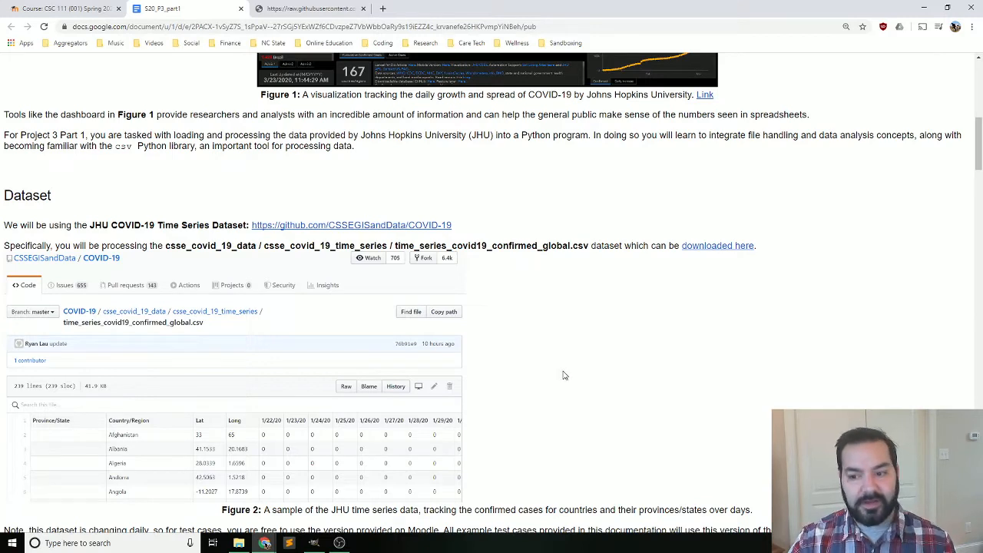
mouse_move(552, 372)
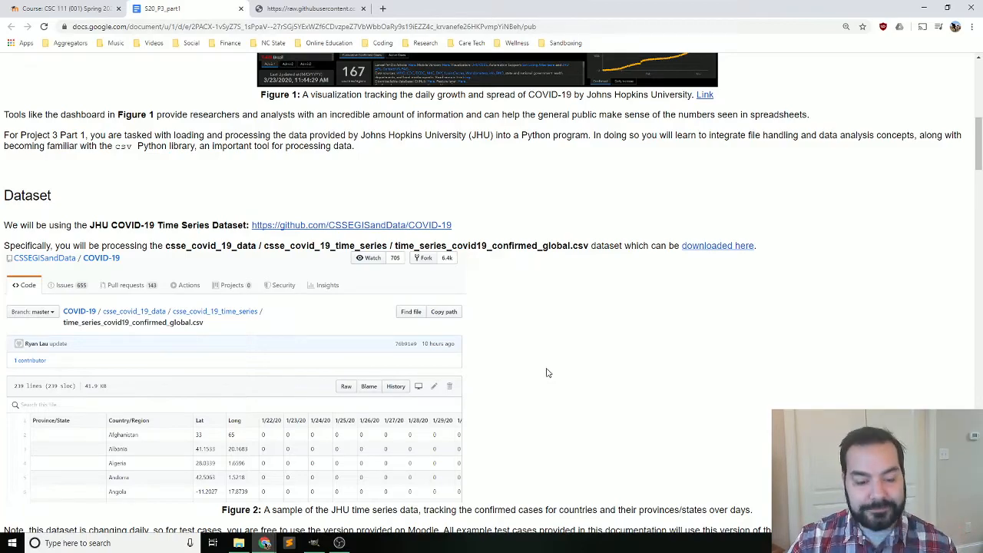
scroll("down", 3)
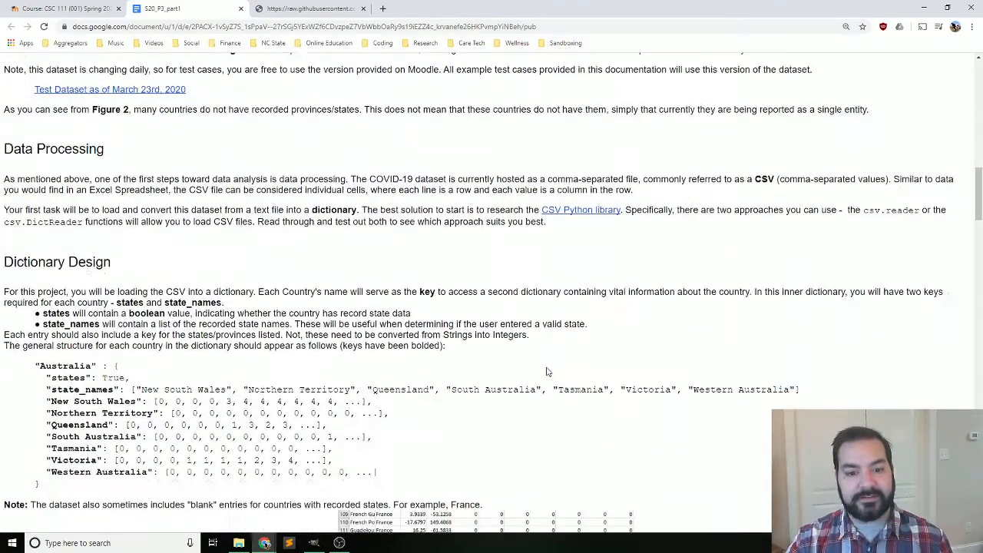
Return to the assignment document tab and scroll through the specification
scroll("down", 3)
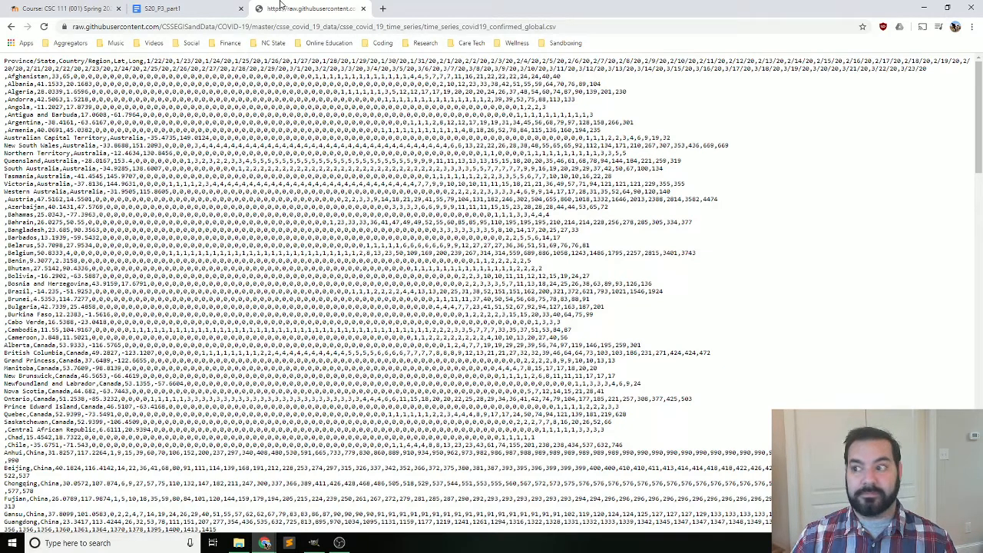
left_click(160, 9)
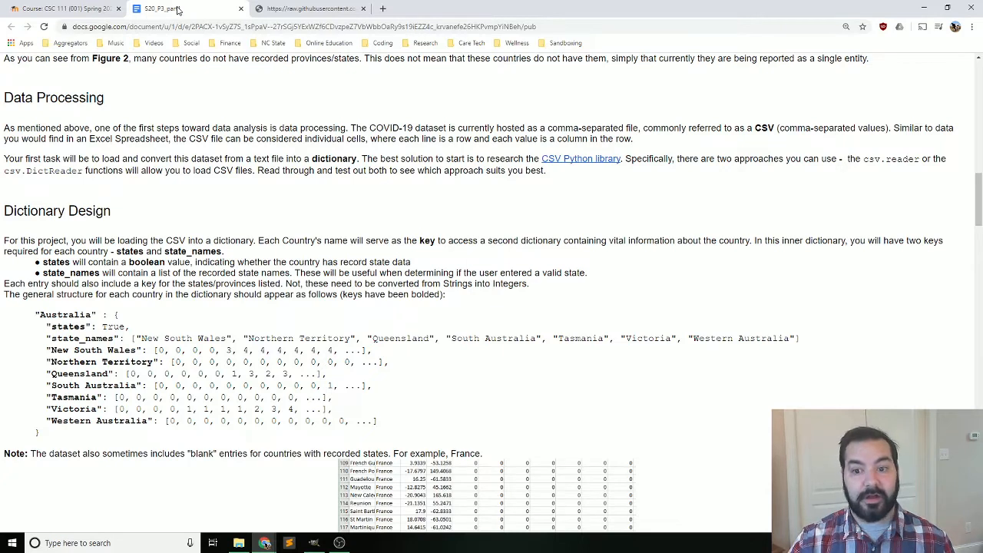
mouse_move(571, 164)
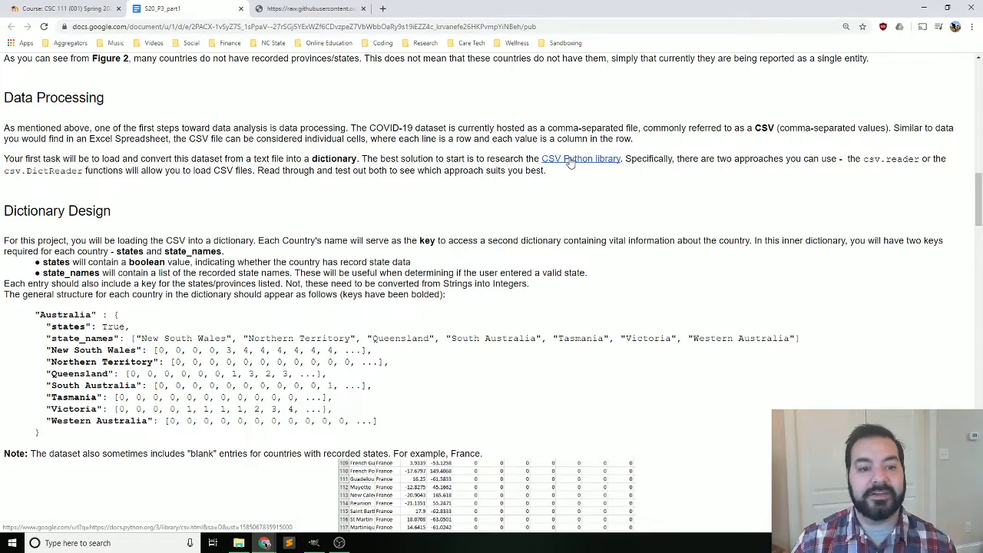
scroll("down", 3)
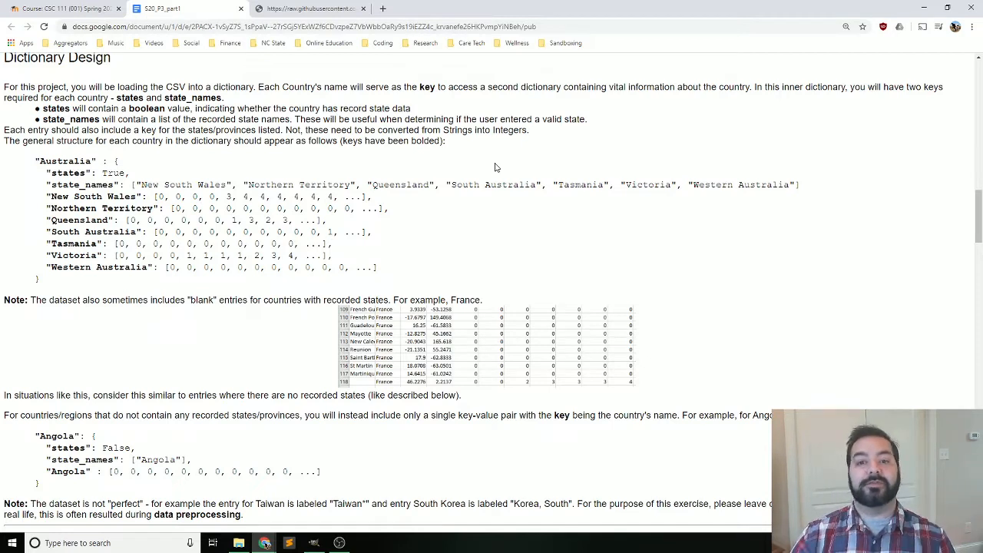
mouse_move(390, 169)
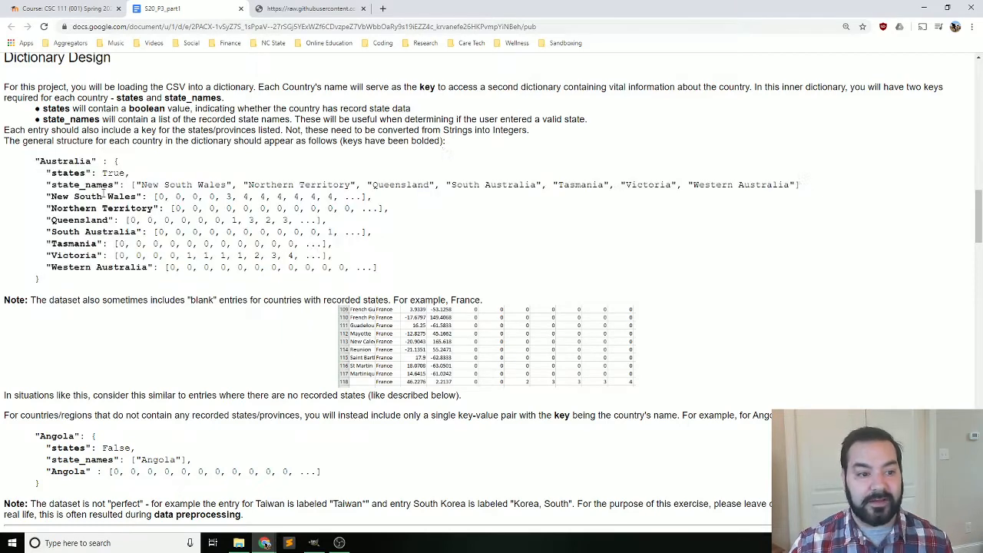
double_click(69, 173)
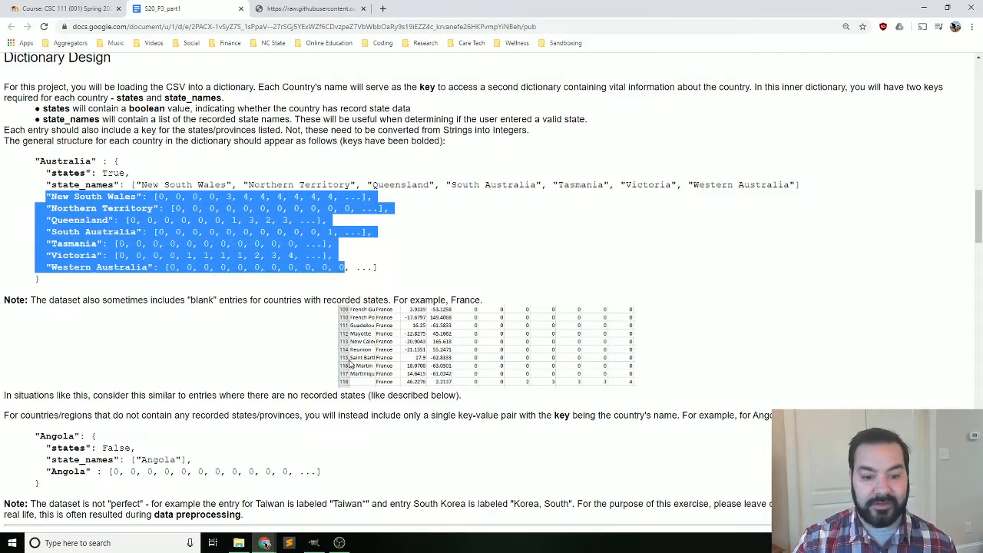
Highlight the New South Wales daily counts in Figure 2's JHU data sample
scroll("up", 3)
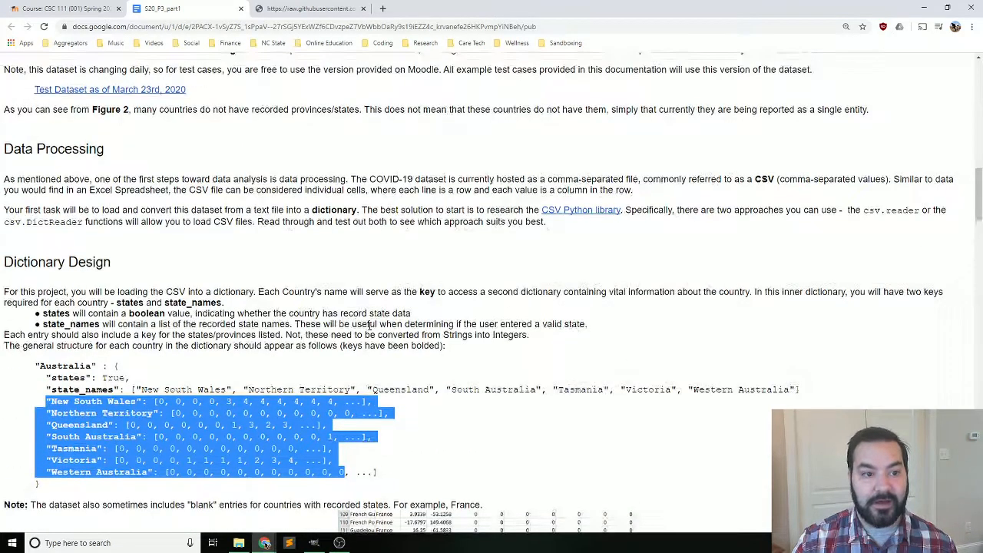
scroll("down", 3)
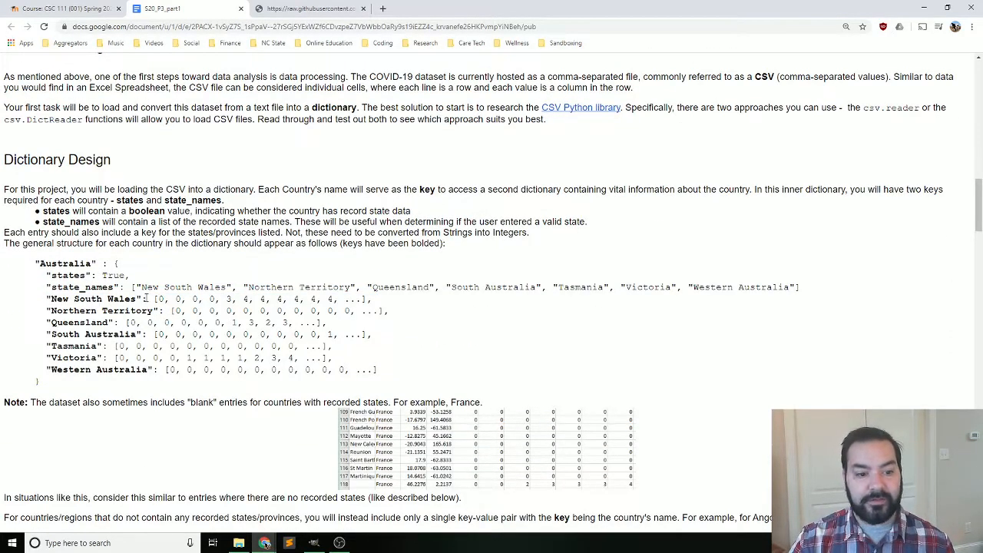
left_click_drag(154, 299, 372, 299)
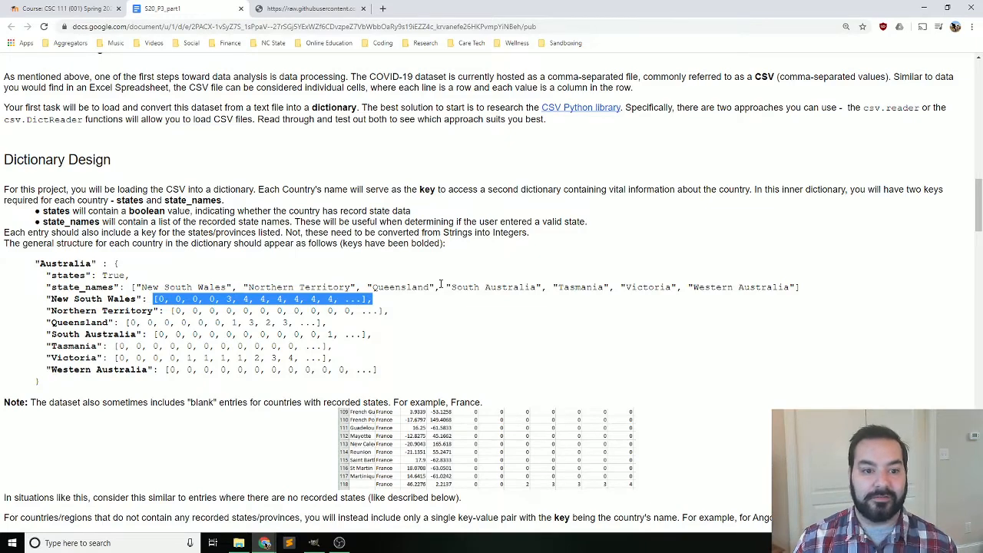
scroll("down", 3)
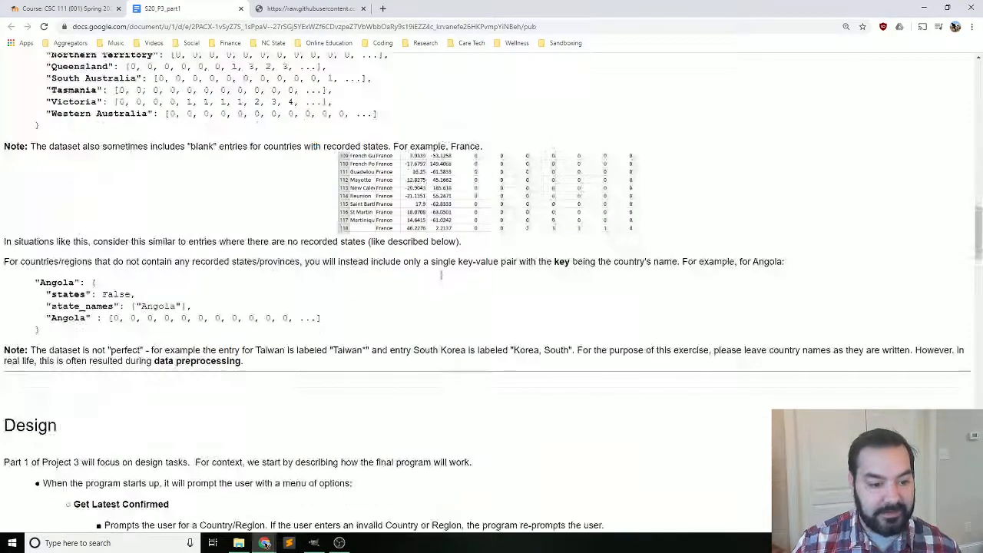
scroll("down", 3)
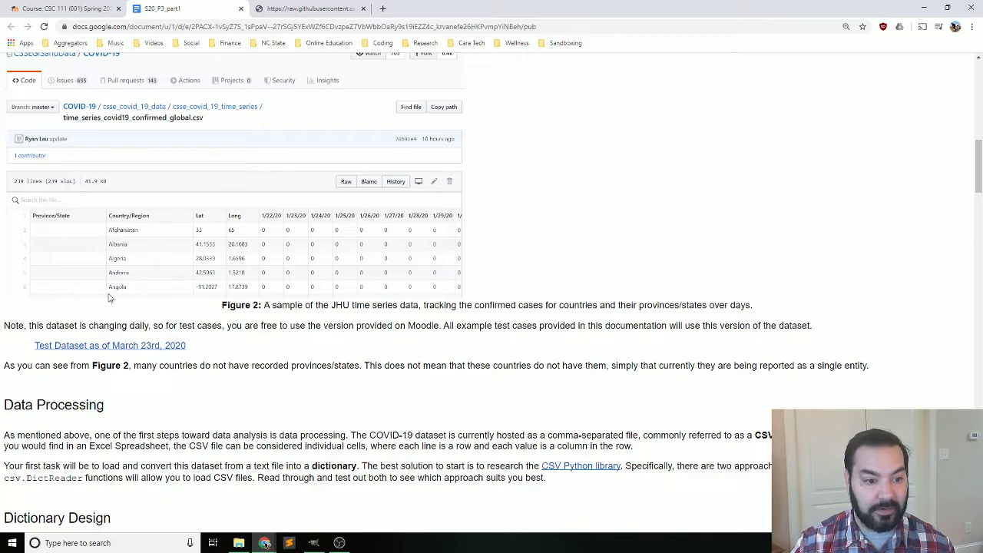
Scroll past the Angola example to the Design menu options and flowchart introduction
scroll("down", 3)
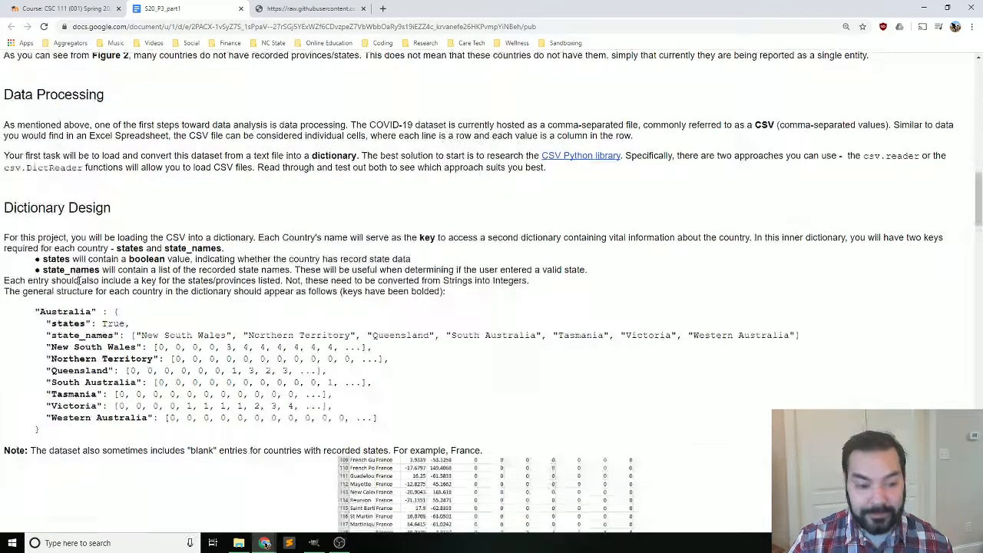
scroll("down", 3)
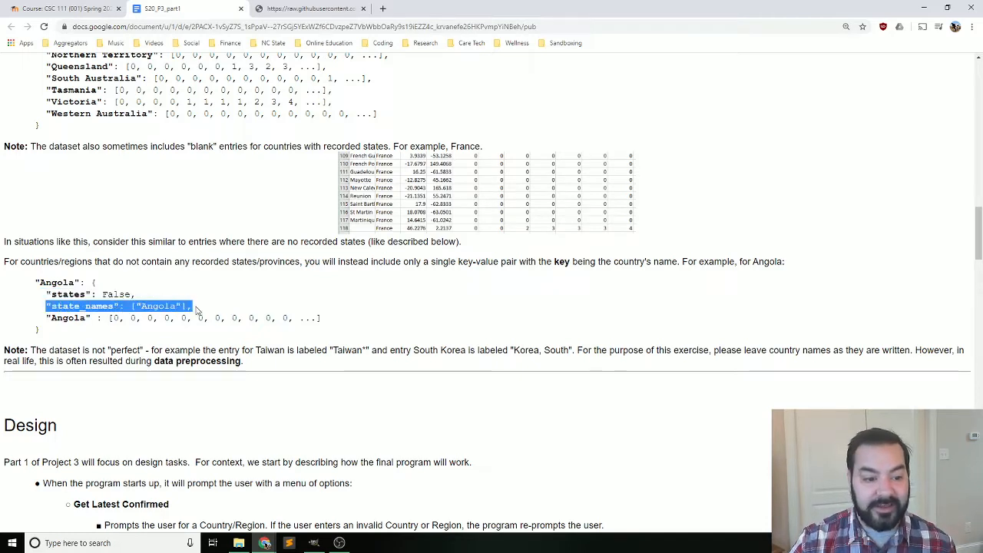
mouse_move(227, 284)
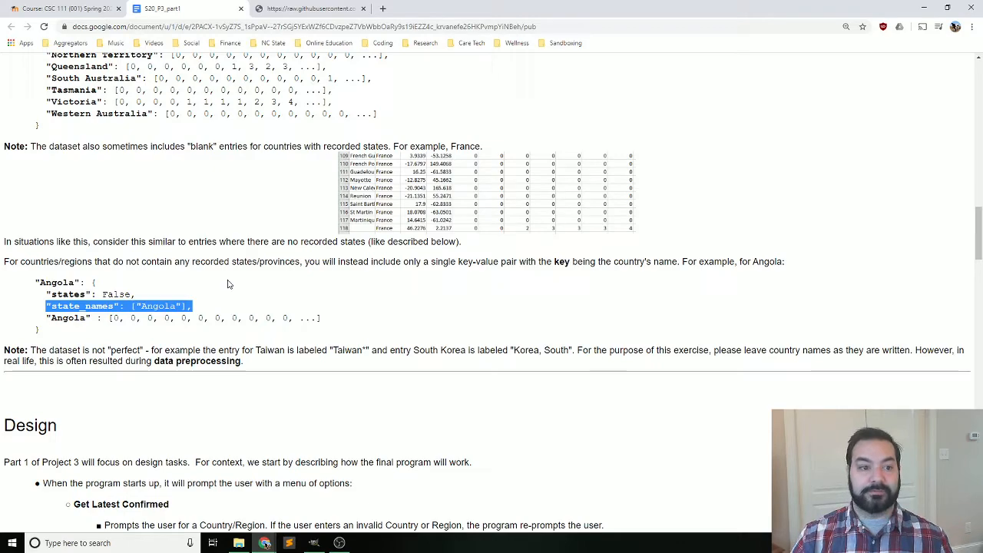
scroll("down", 3)
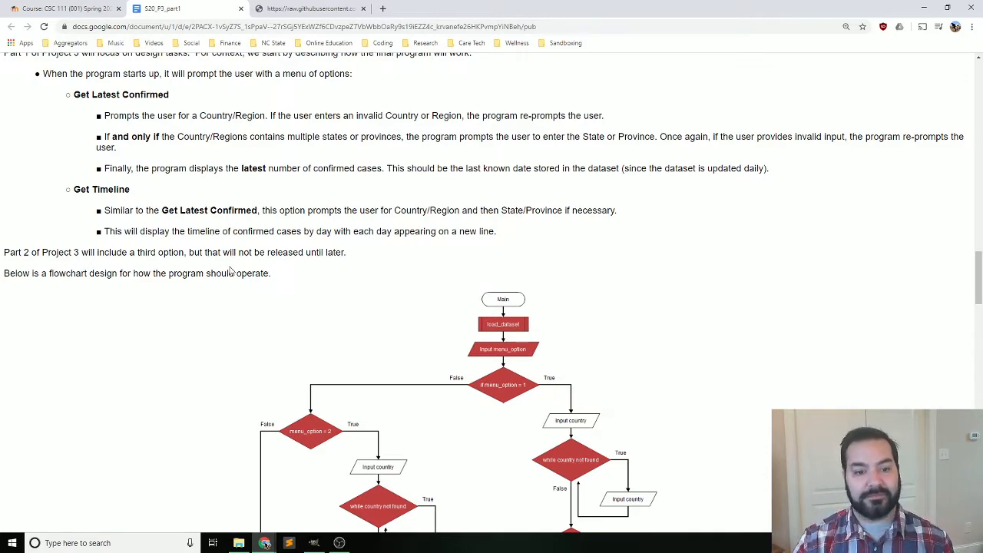
Scroll through the flowchart to the Implementation heading and function descriptions
scroll("down", 3)
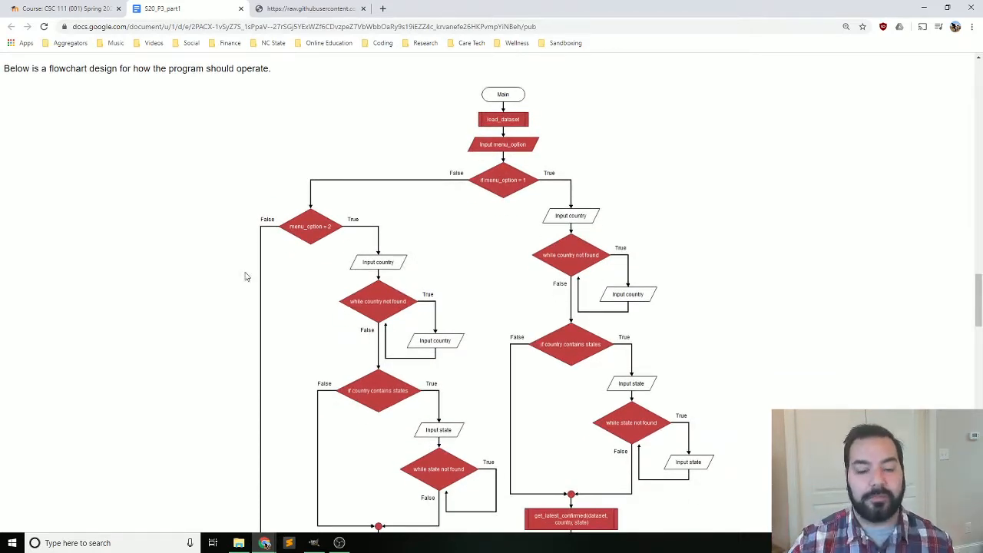
scroll("down", 3)
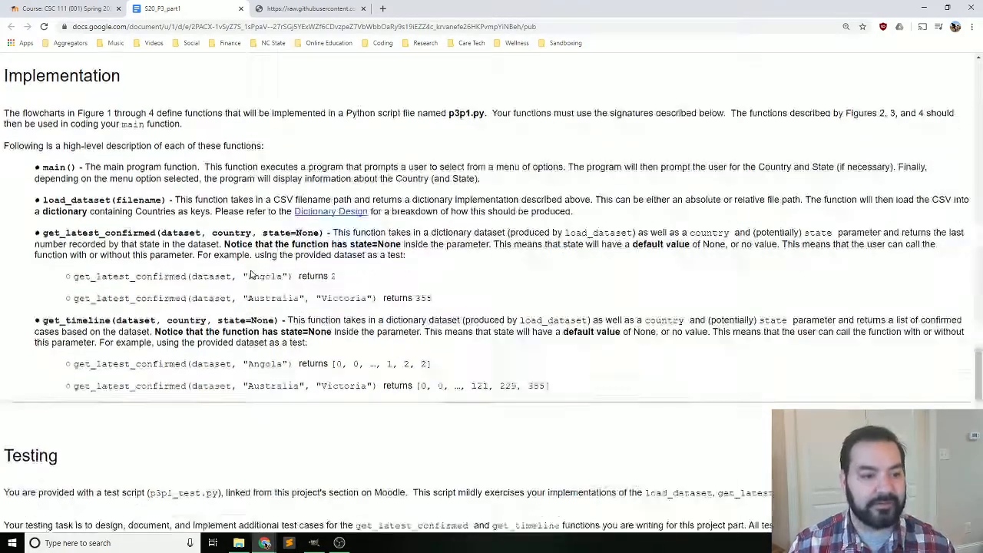
scroll("down", 3)
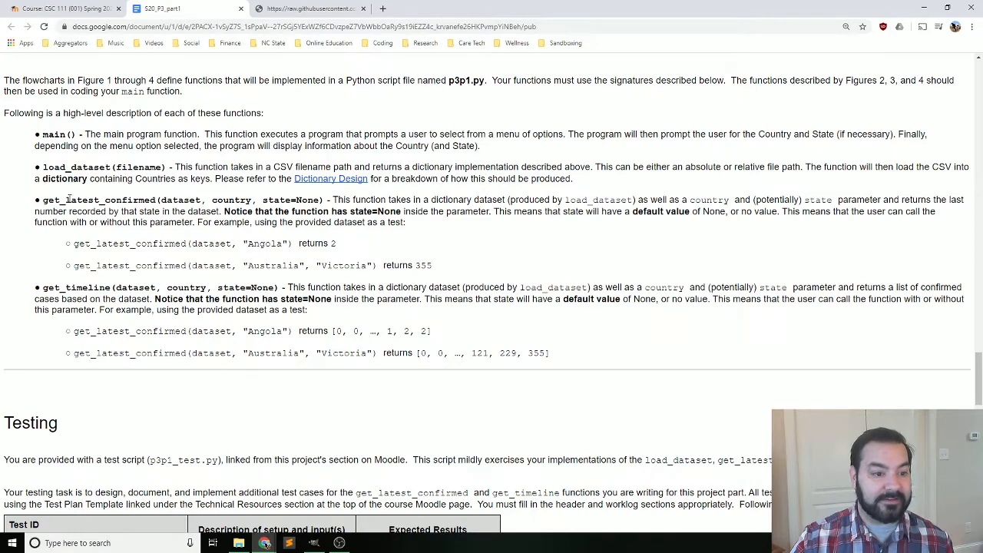
double_click(180, 200)
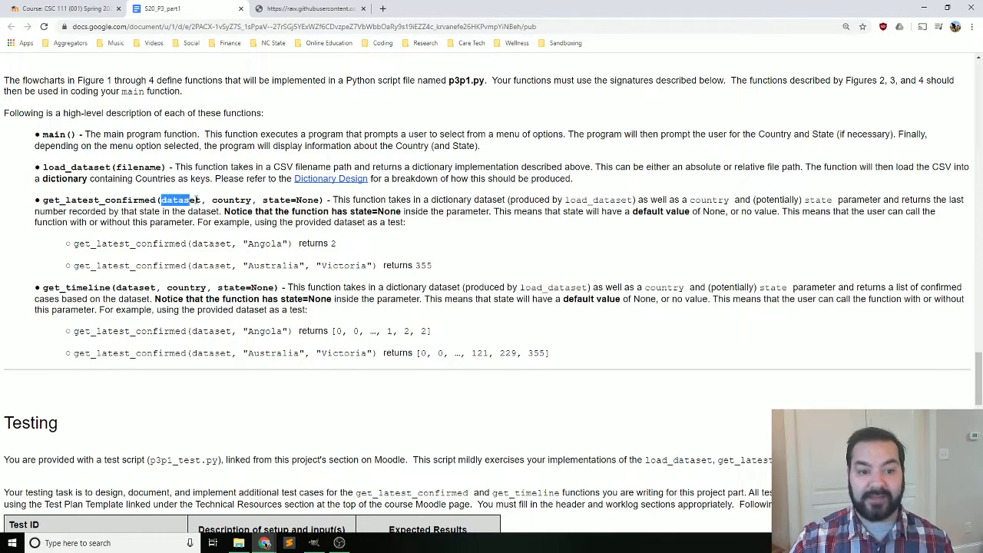
double_click(233, 200)
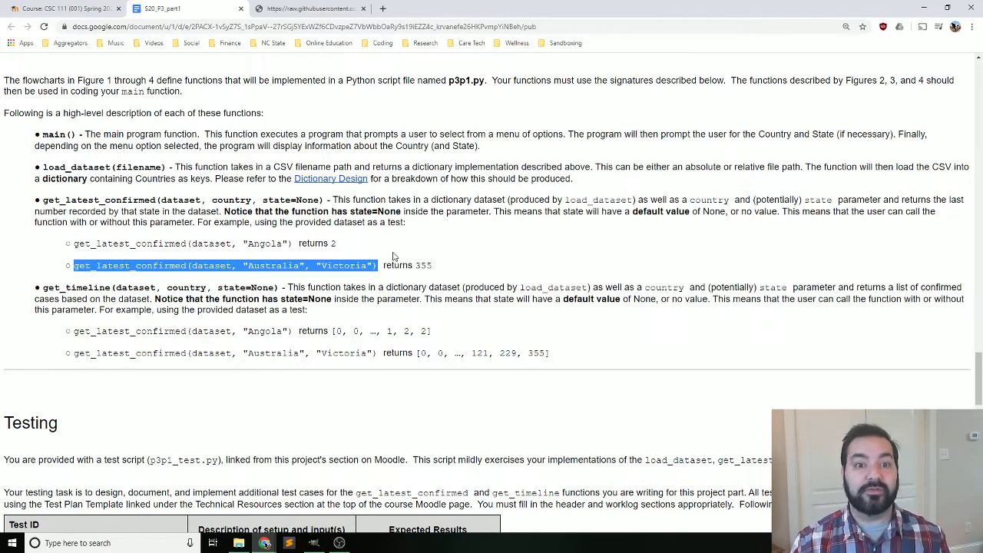
mouse_move(74, 244)
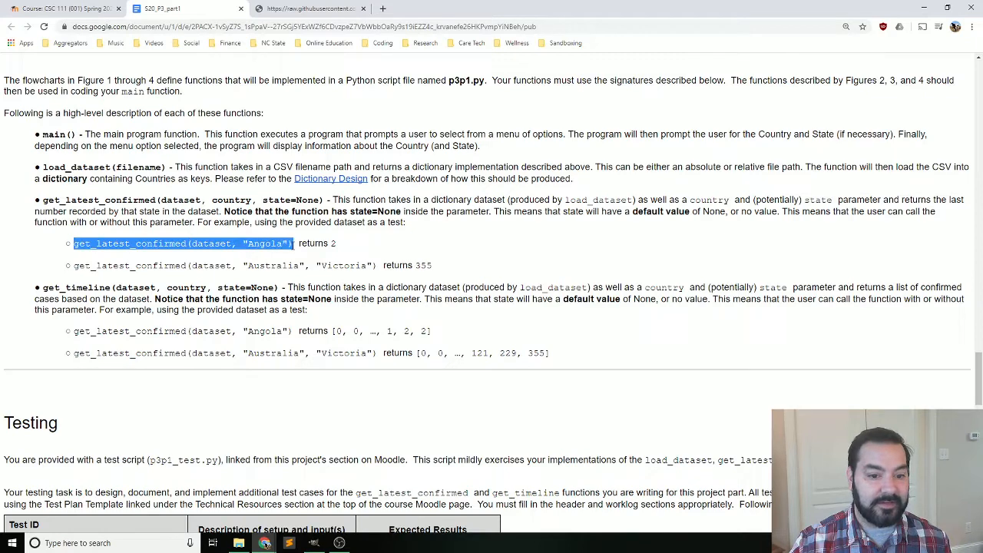
mouse_move(387, 209)
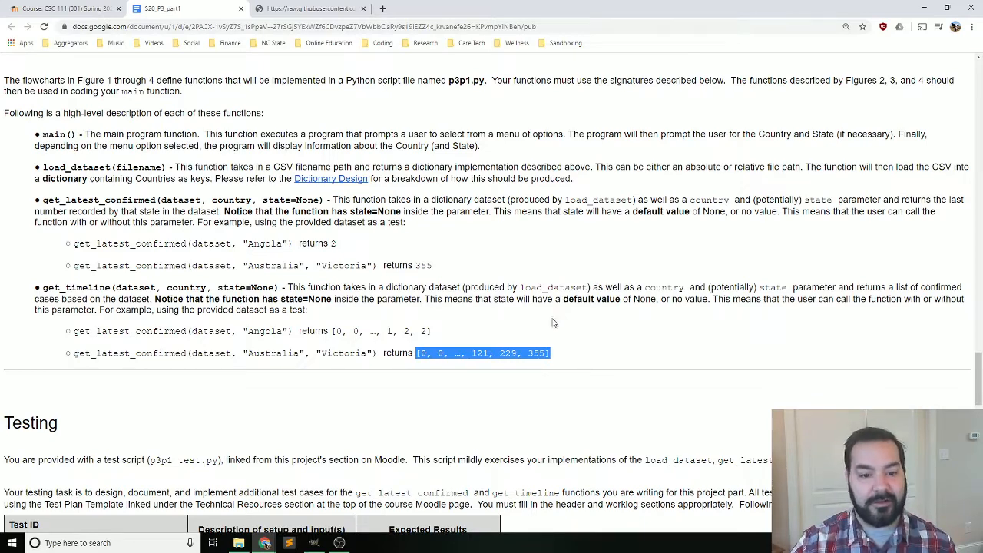
Scroll past the Testing example table to the detailed requirements bullet list
scroll("down", 3)
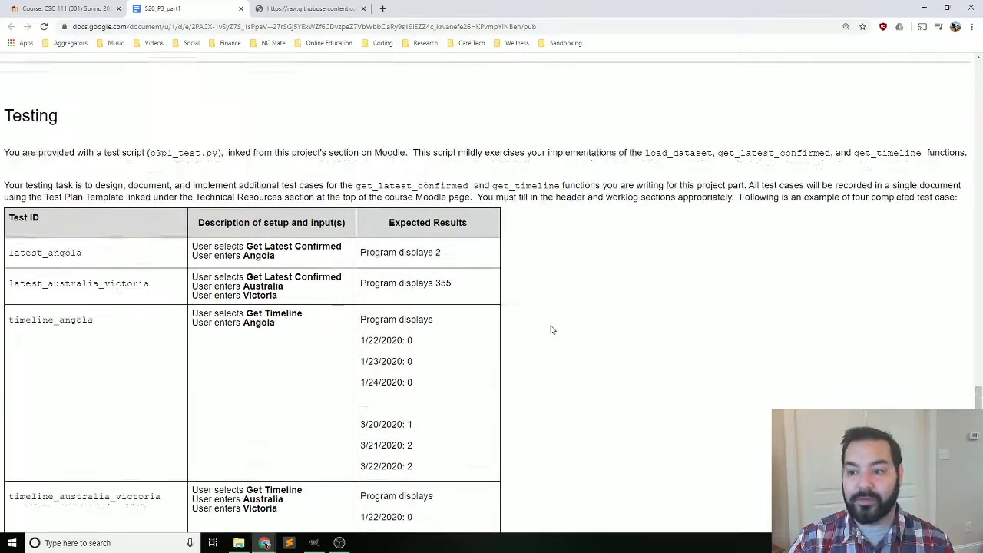
scroll("down", 3)
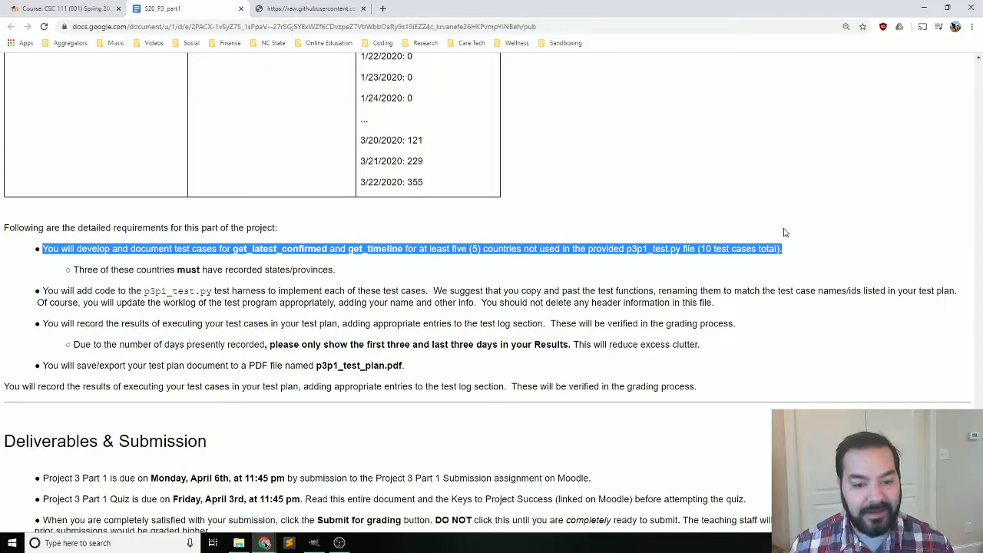
mouse_move(367, 285)
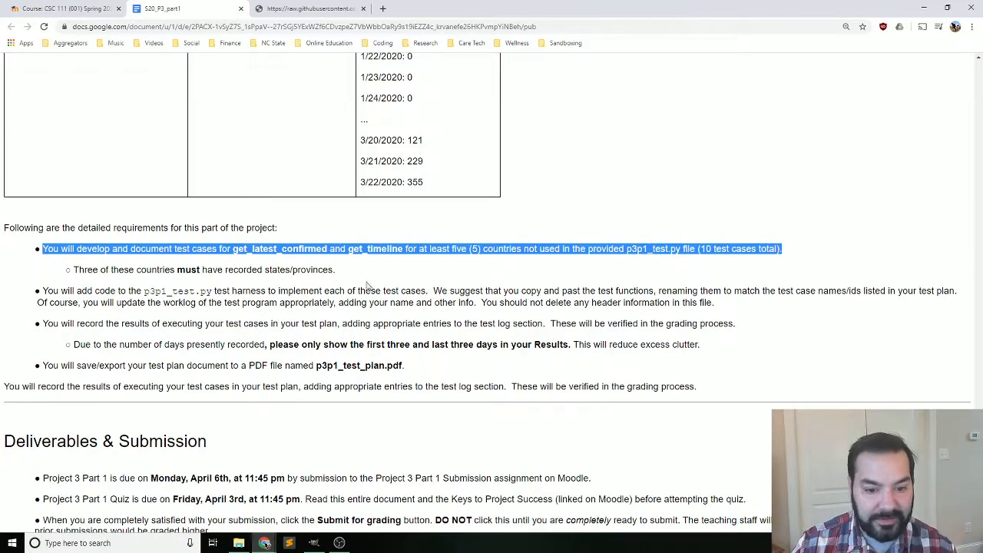
Scroll through Deliverables & Submission to the 100-point Grading breakdown
scroll("down", 3)
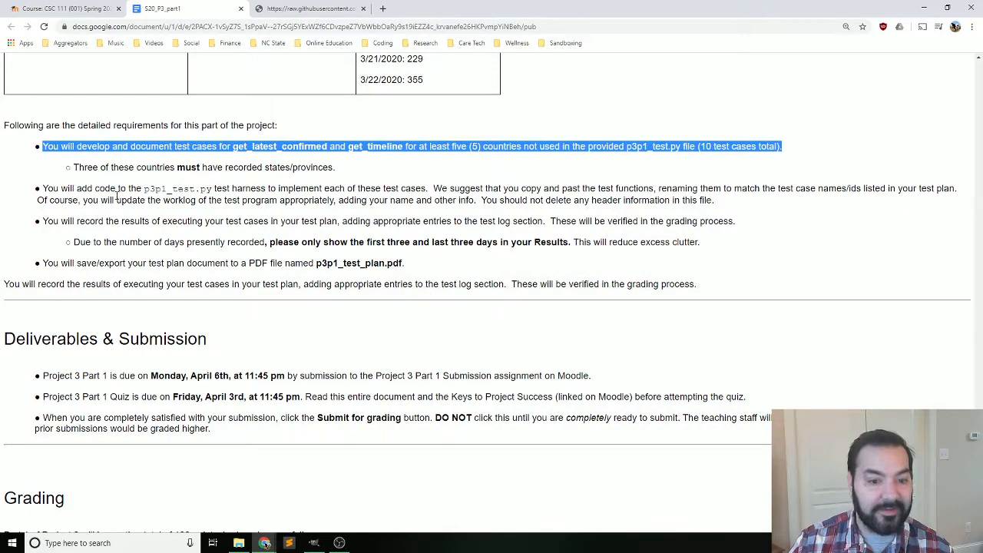
scroll("down", 3)
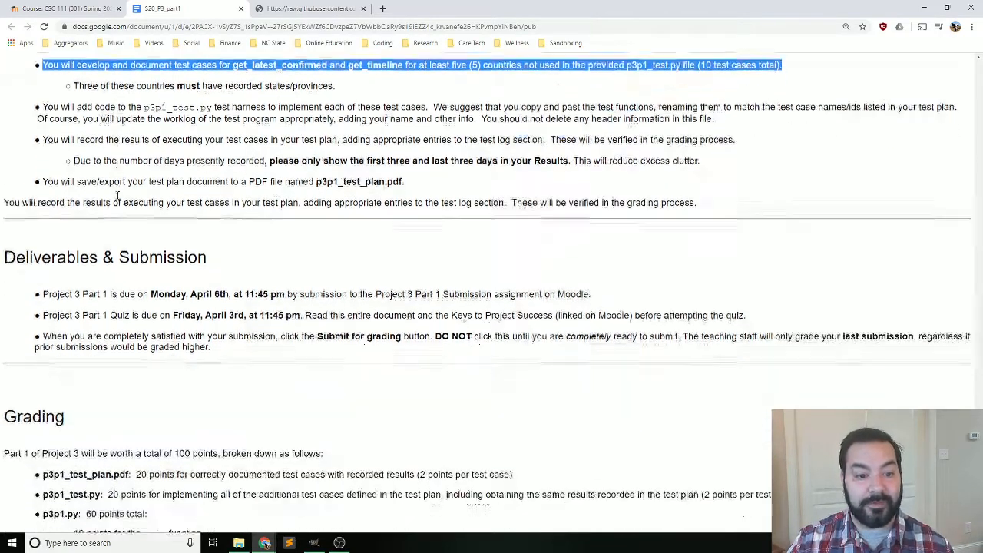
scroll("down", 3)
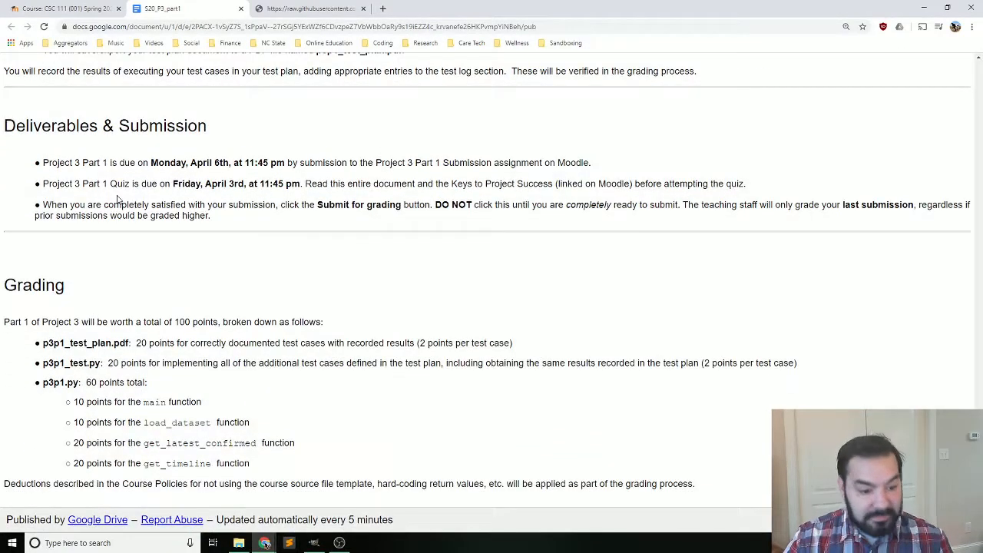